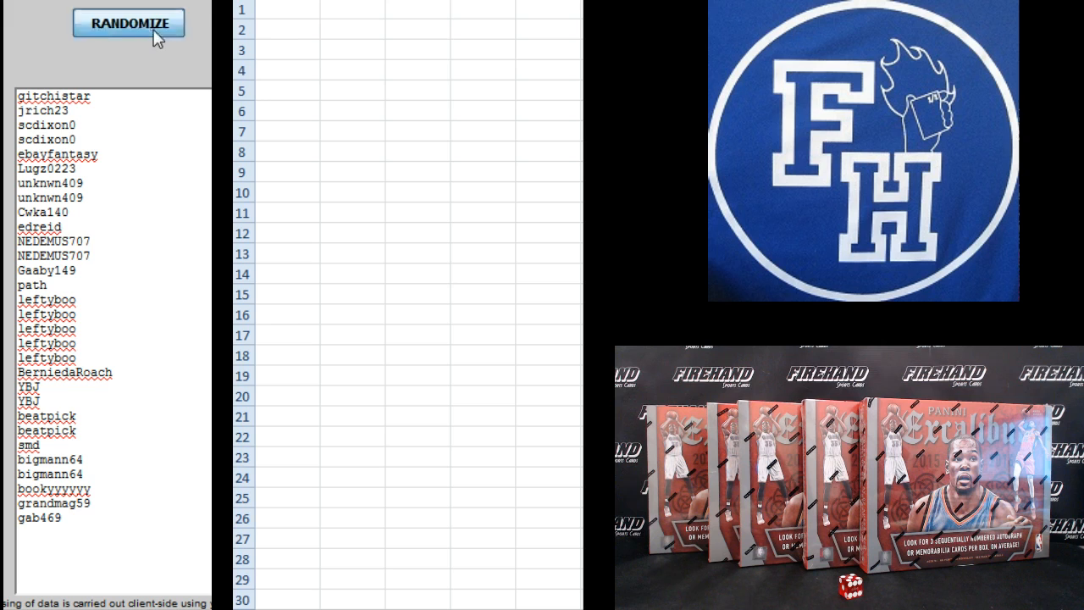
Step: Shuffle the 30 usernames three times, then copy the shuffled list into column A
left_click(128, 23)
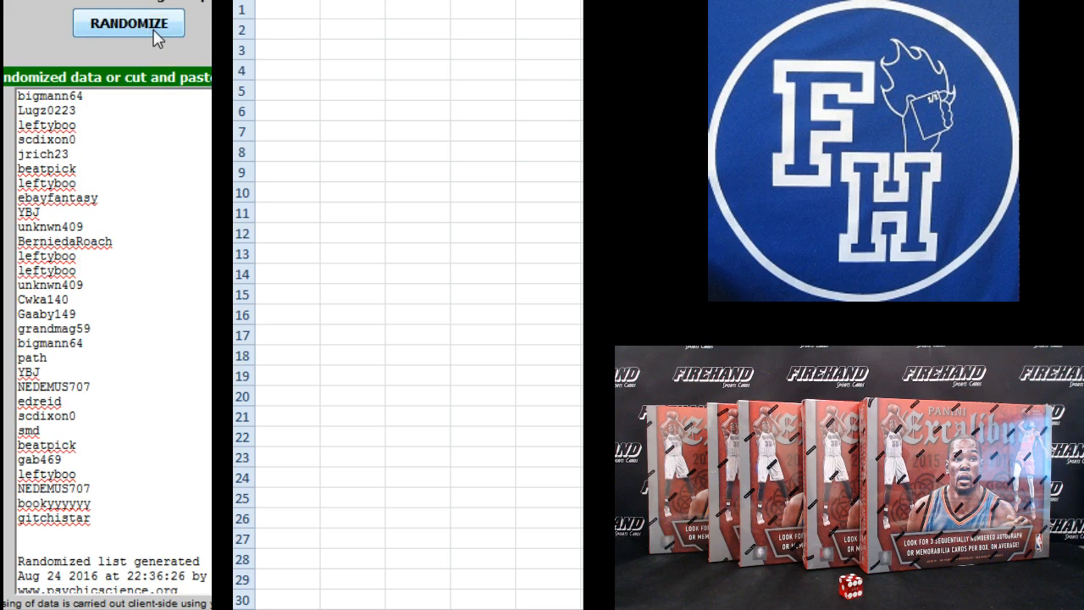
left_click(129, 22)
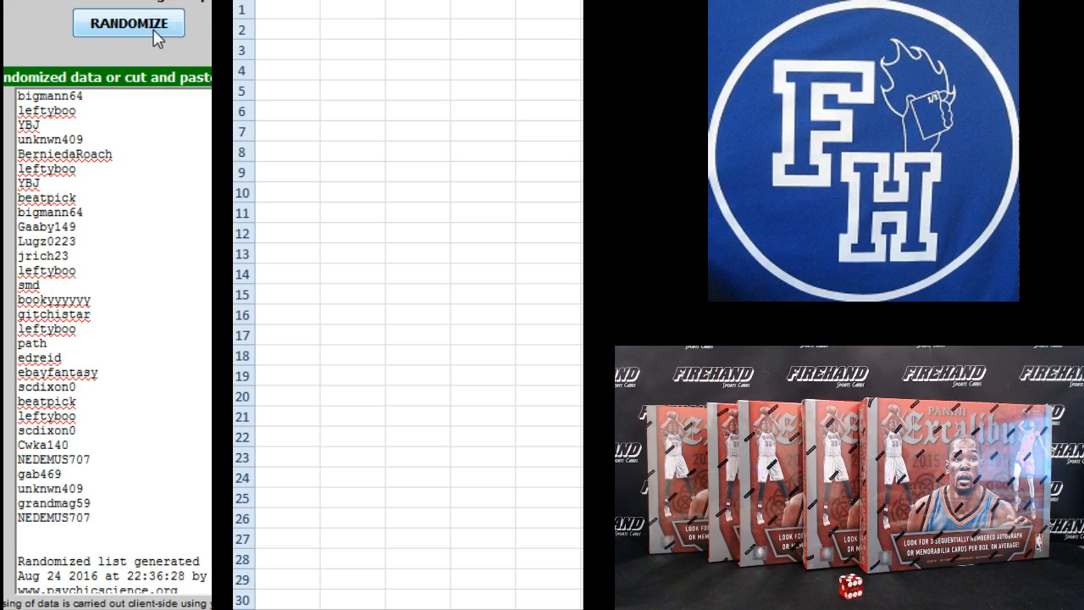
left_click(128, 23)
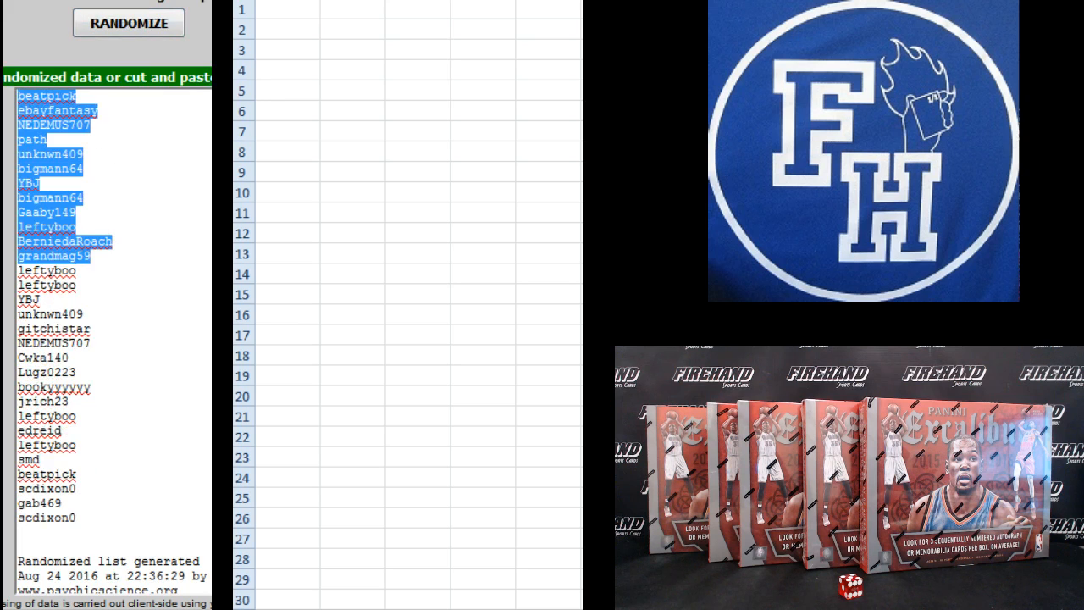
right_click(46, 474)
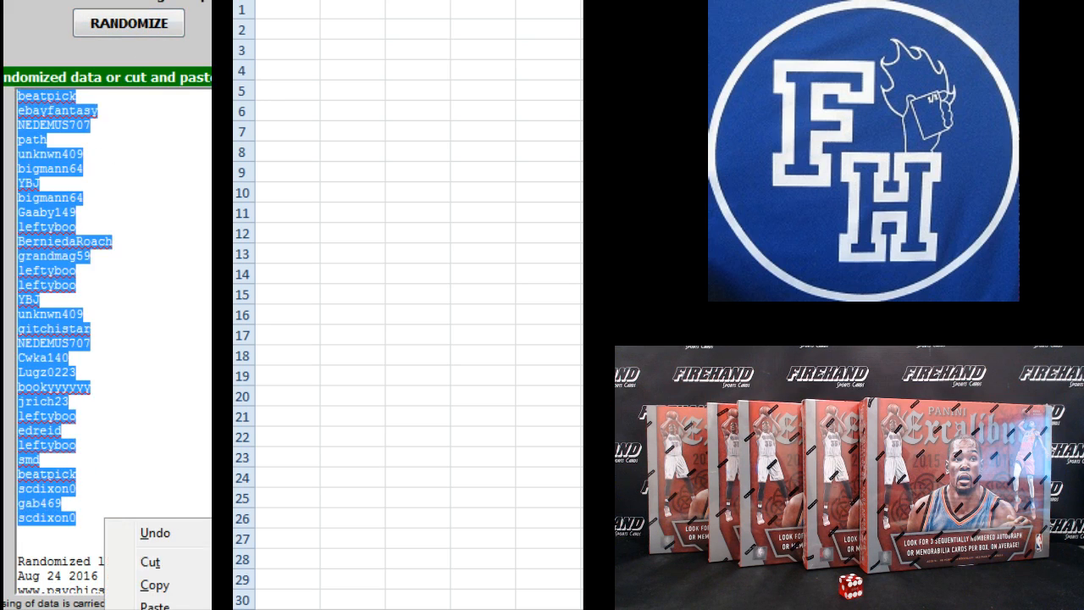
left_click(279, 8)
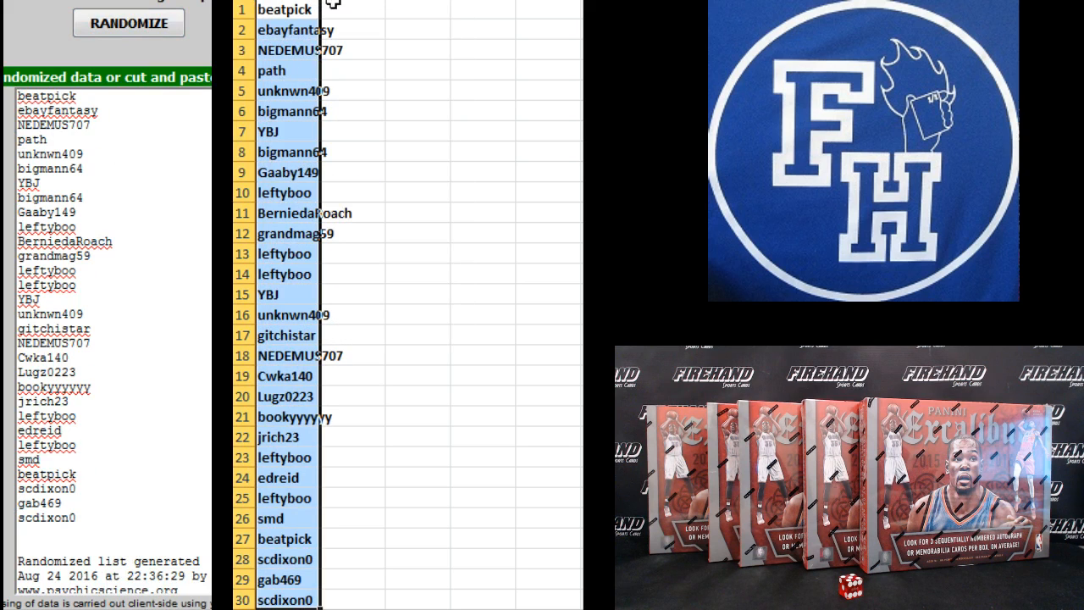
left_click(389, 9)
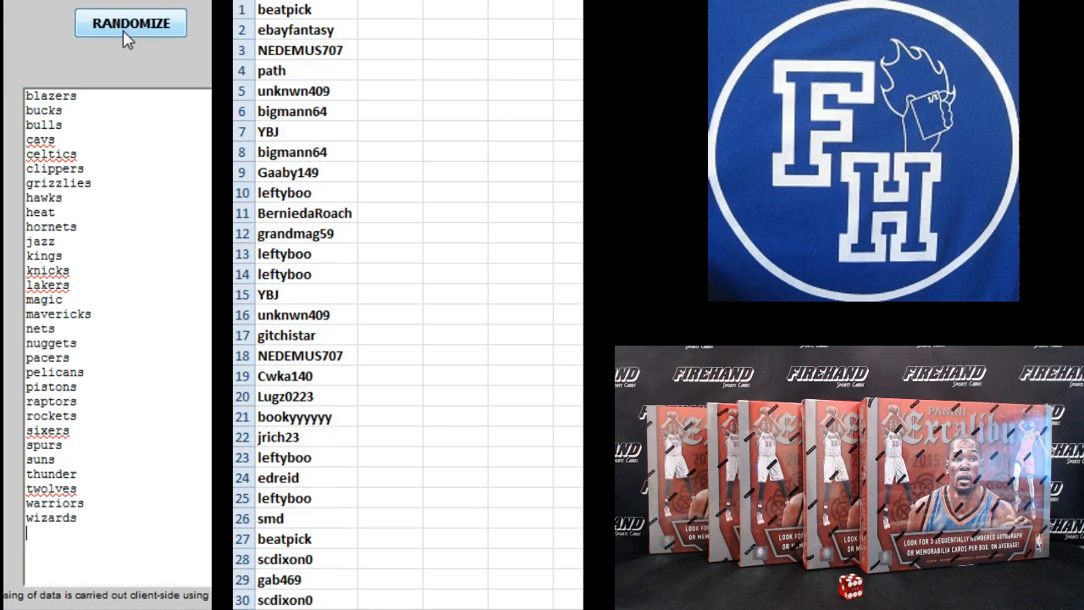
Step: Shuffle the NBA team name list four times in the List Randomizer
left_click(130, 23)
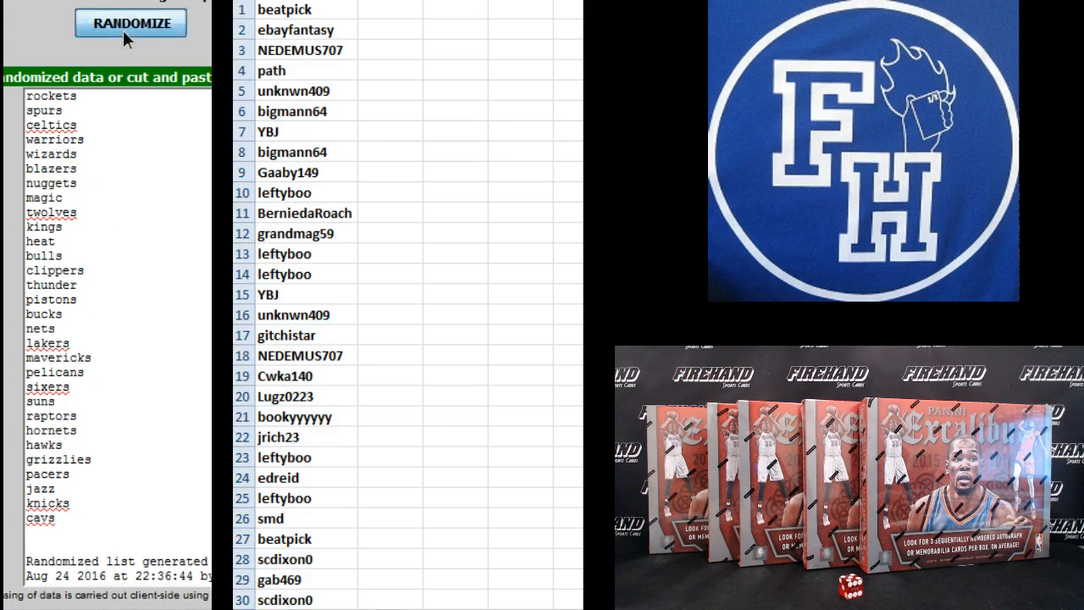
left_click(130, 23)
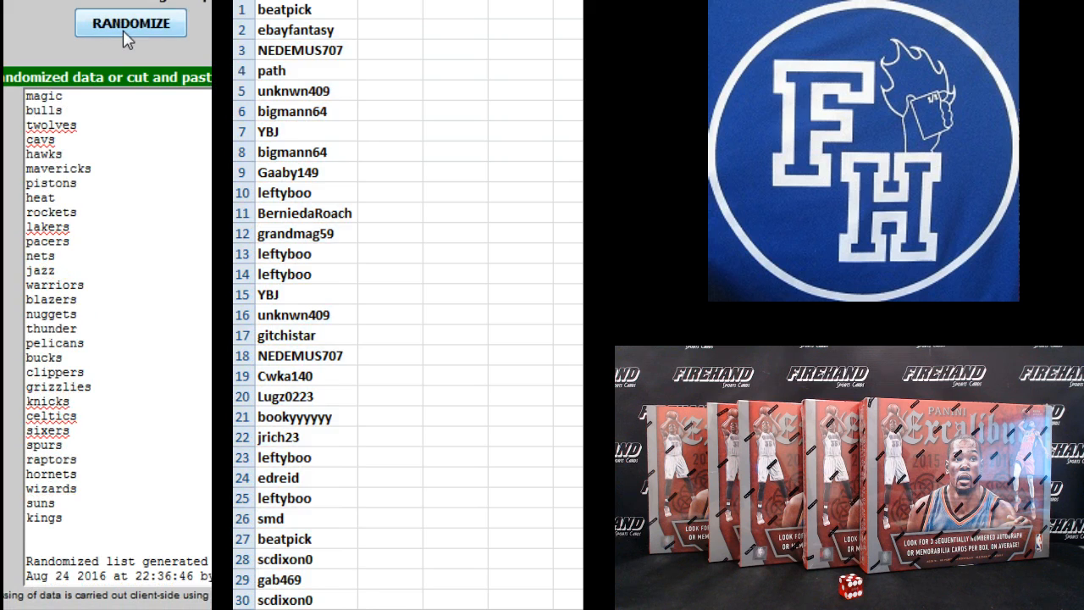
left_click(129, 23)
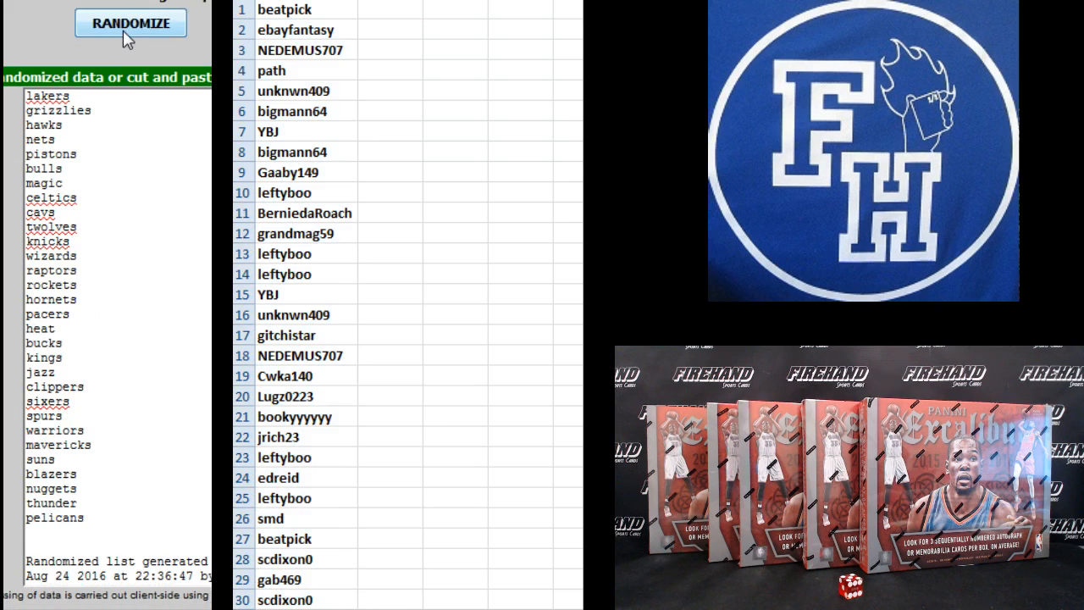
left_click(130, 22)
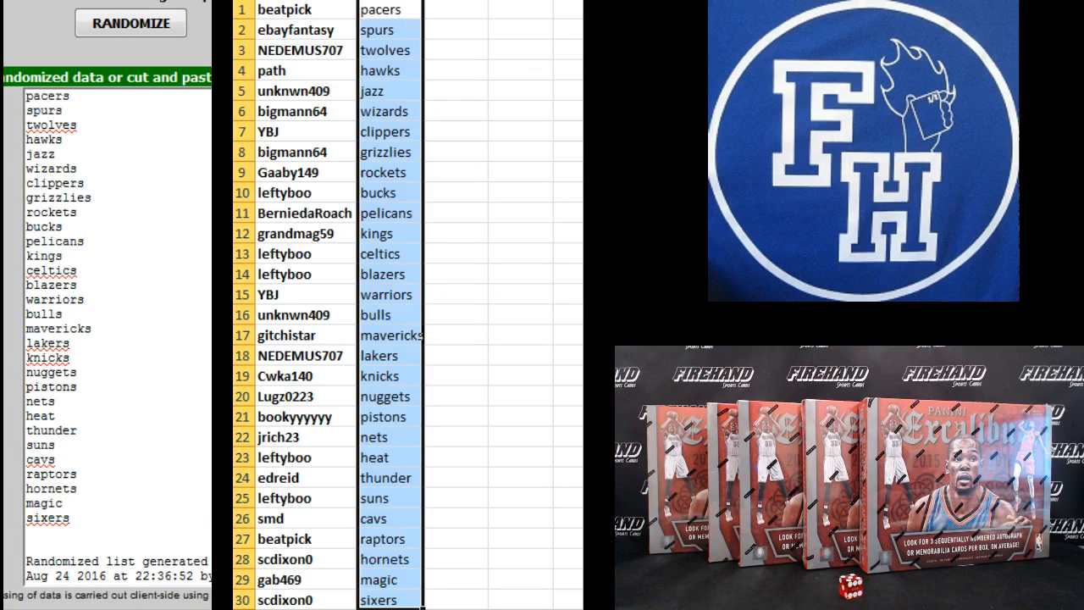
Step: Italicize the team names and check pairings from spurs (row 2) to kings (row 12)
left_click(380, 9)
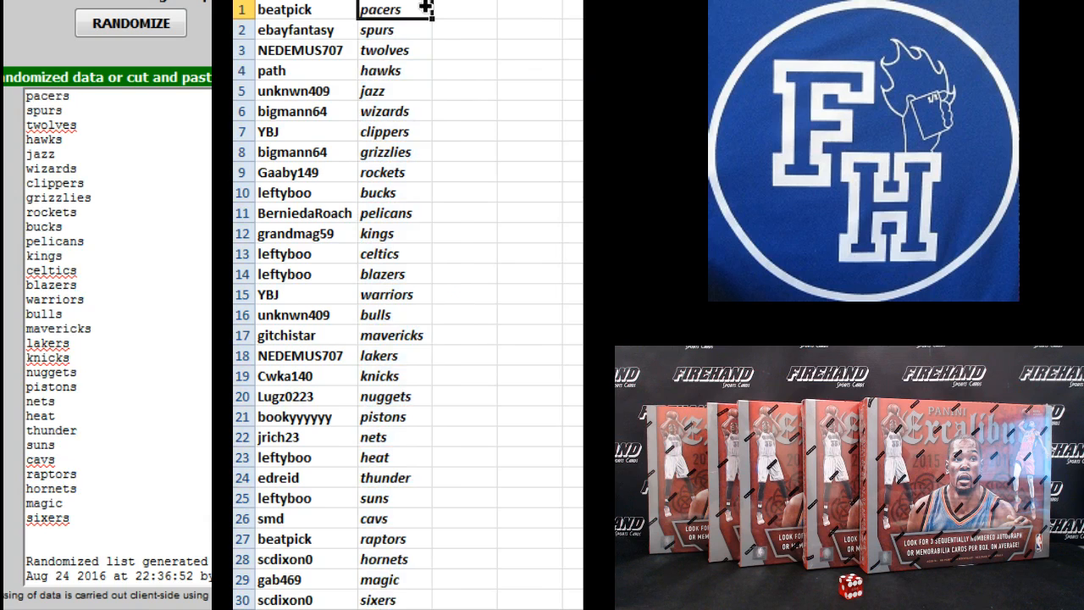
left_click(394, 30)
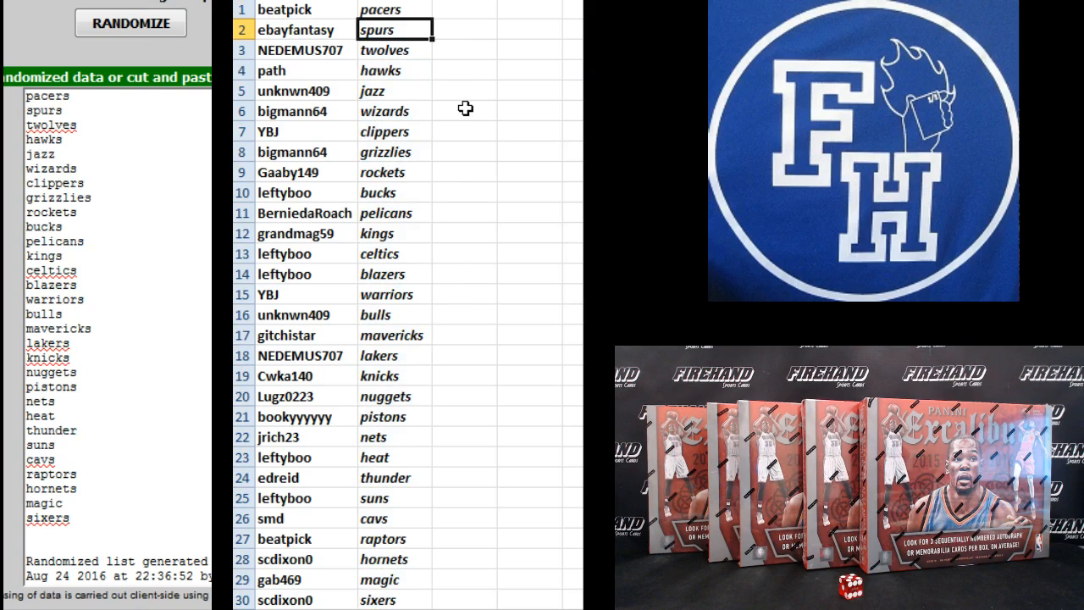
left_click(394, 91)
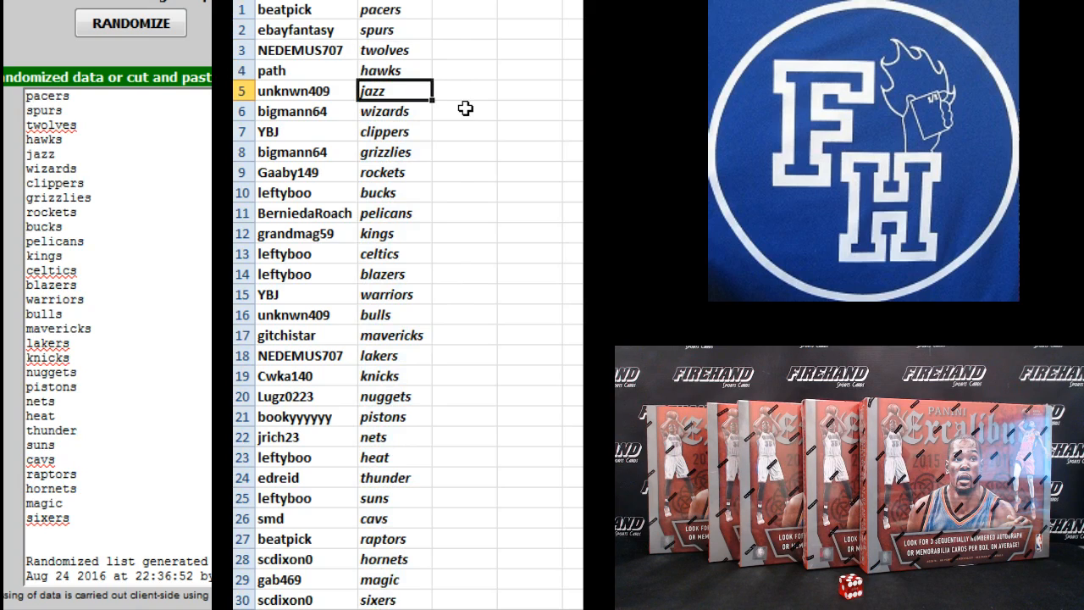
left_click(394, 111)
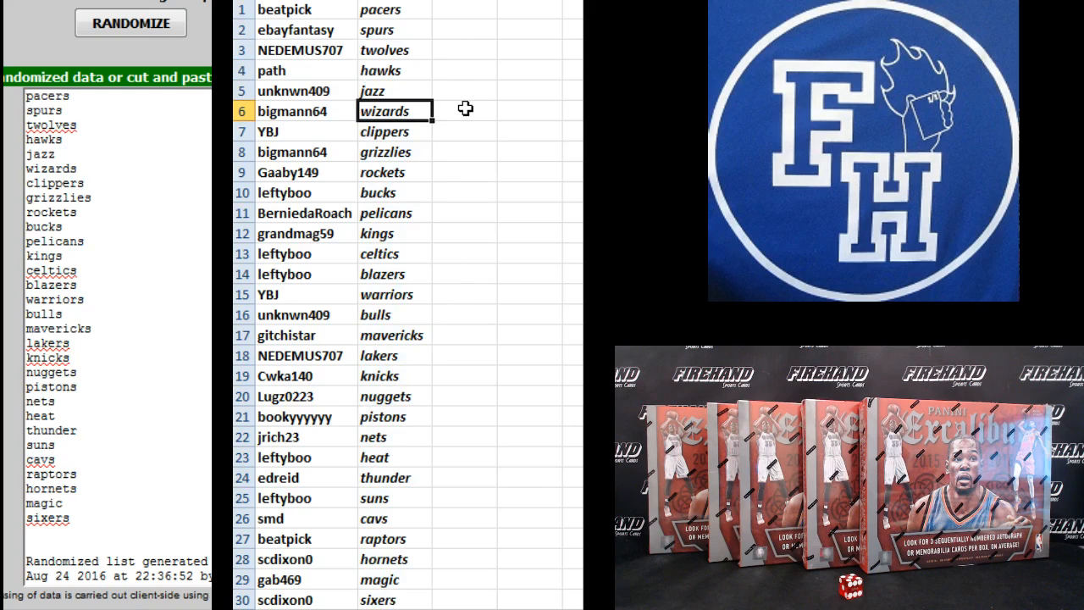
left_click(394, 131)
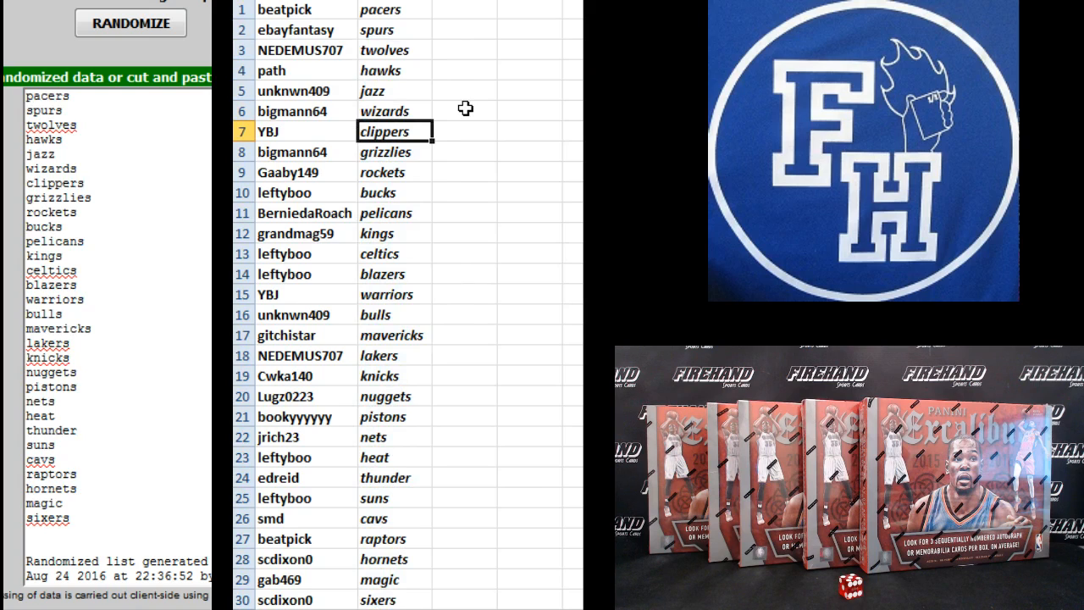
left_click(394, 172)
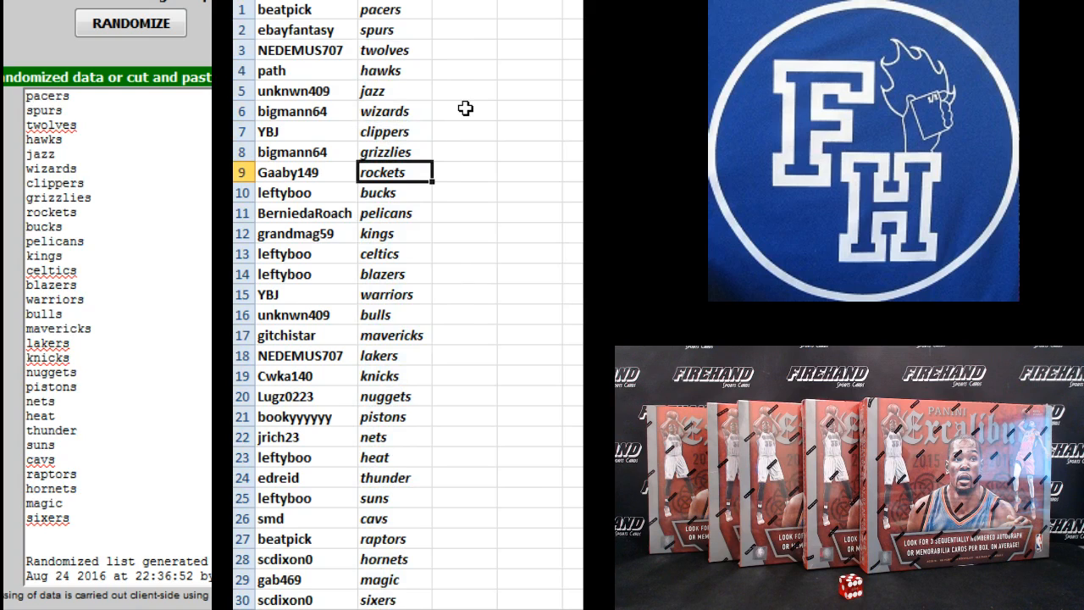
left_click(395, 192)
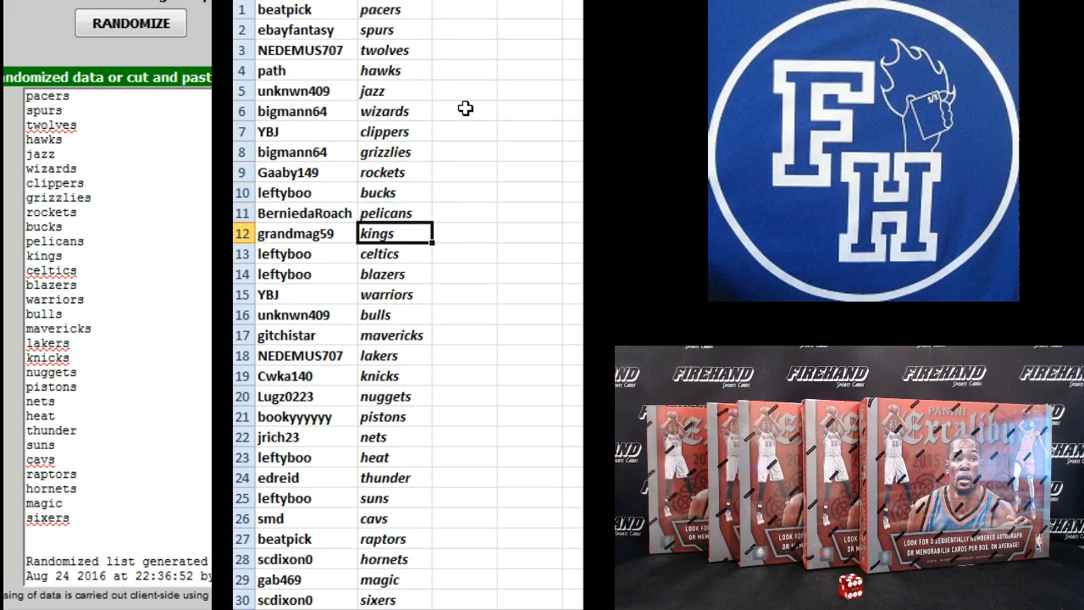
Step: Check the remaining pairings: bulls, knicks, nuggets, pistons, heat, suns, cavs, down to row 30
left_click(394, 274)
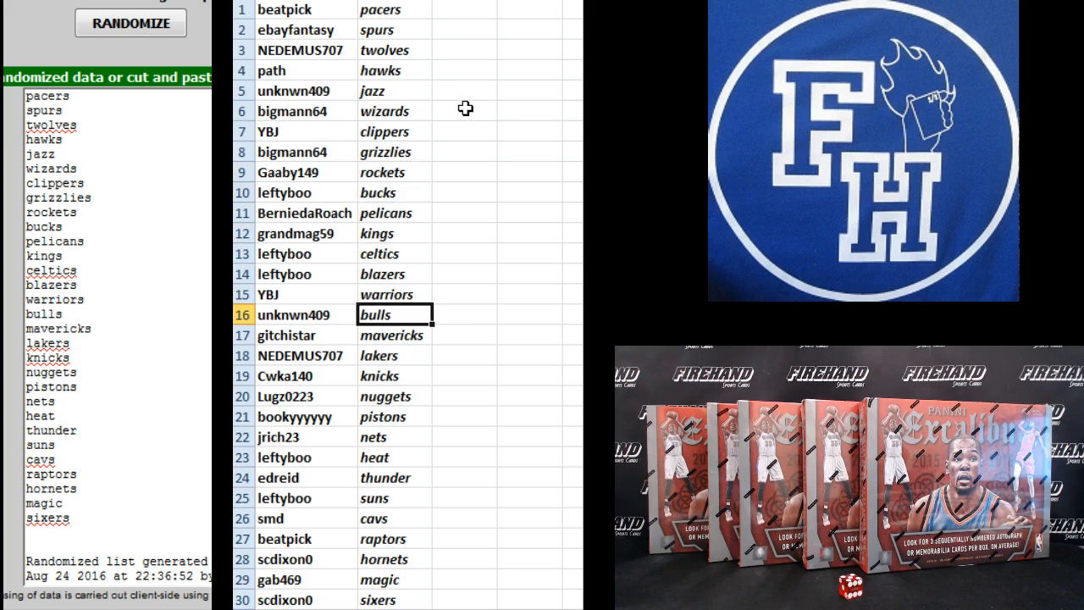
left_click(395, 355)
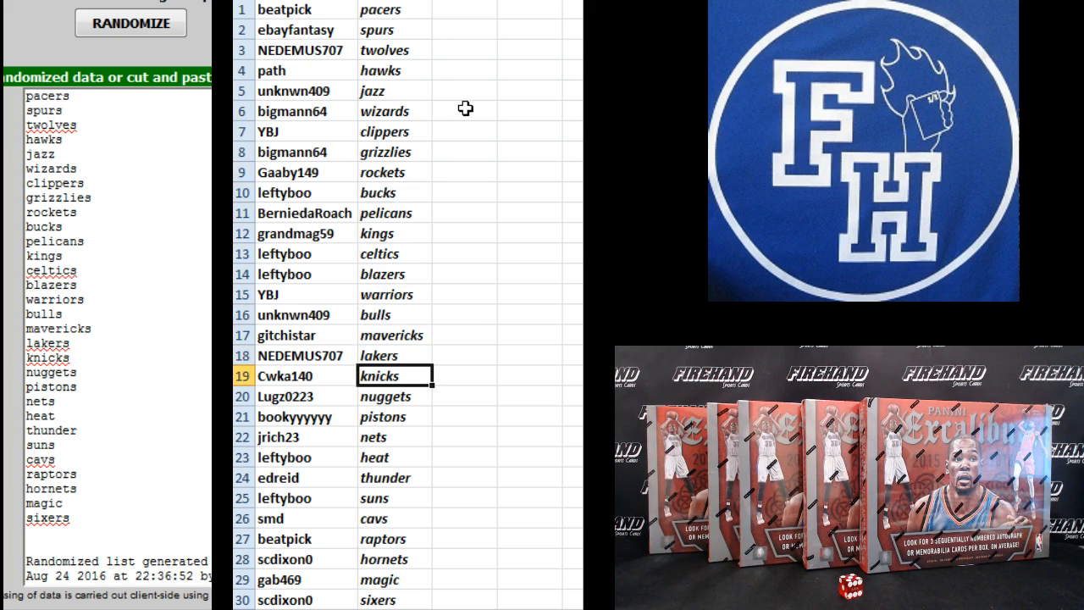
left_click(385, 396)
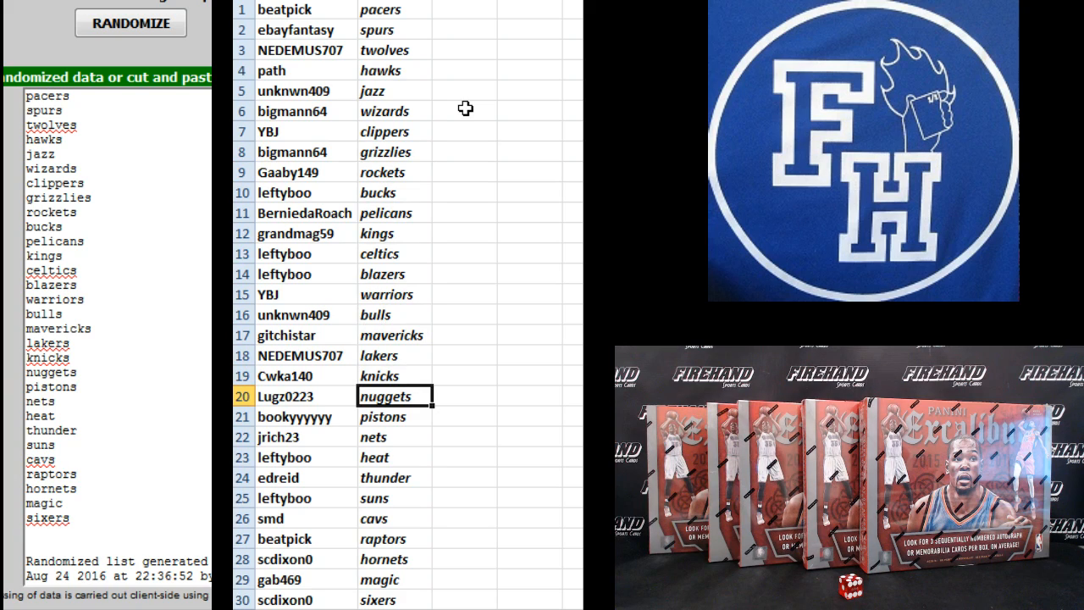
left_click(394, 416)
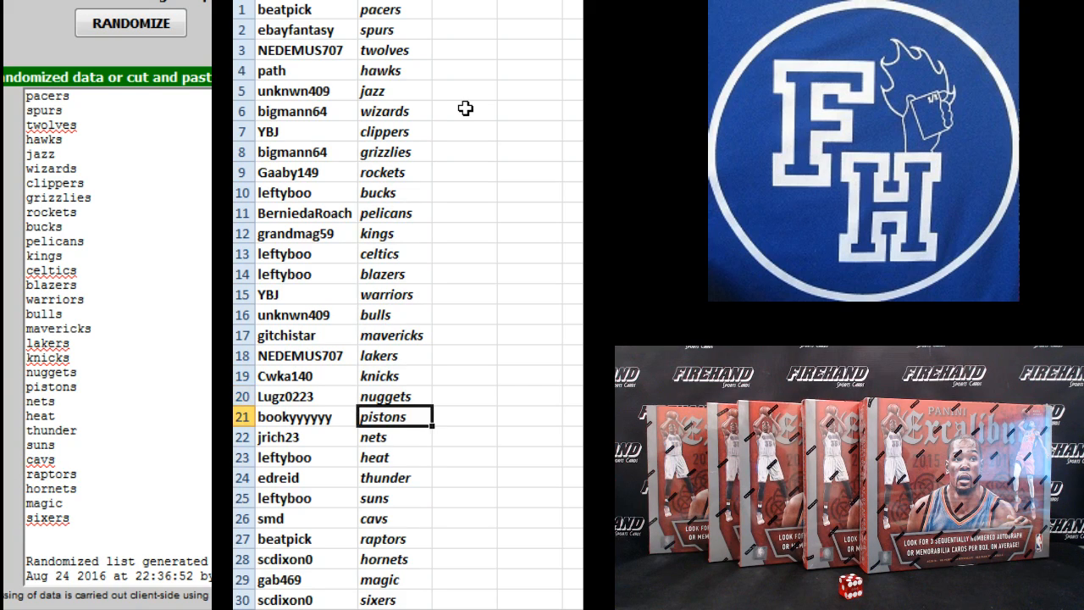
left_click(394, 457)
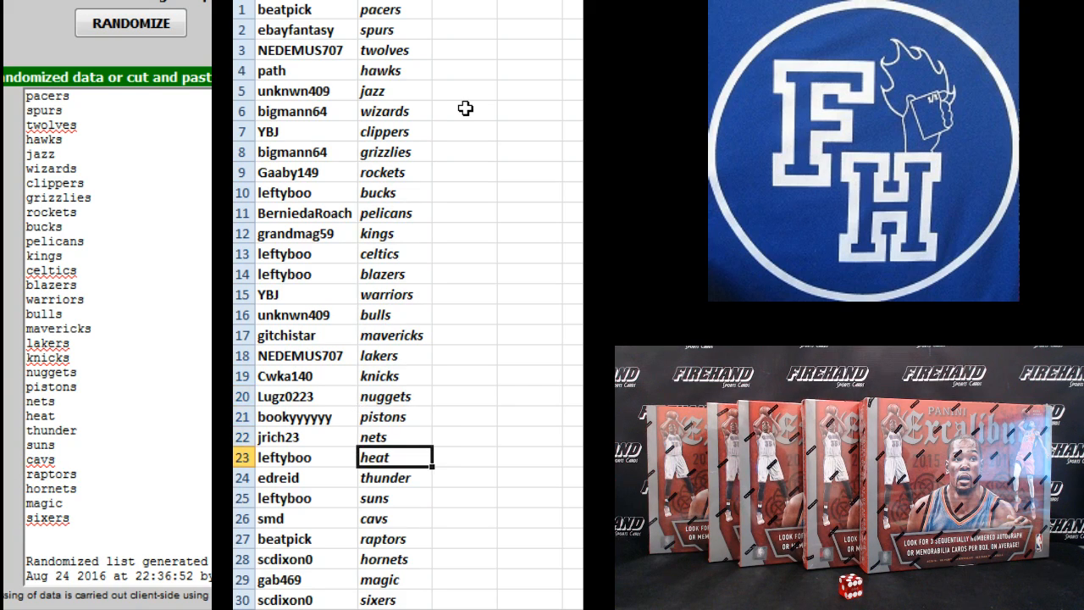
left_click(394, 498)
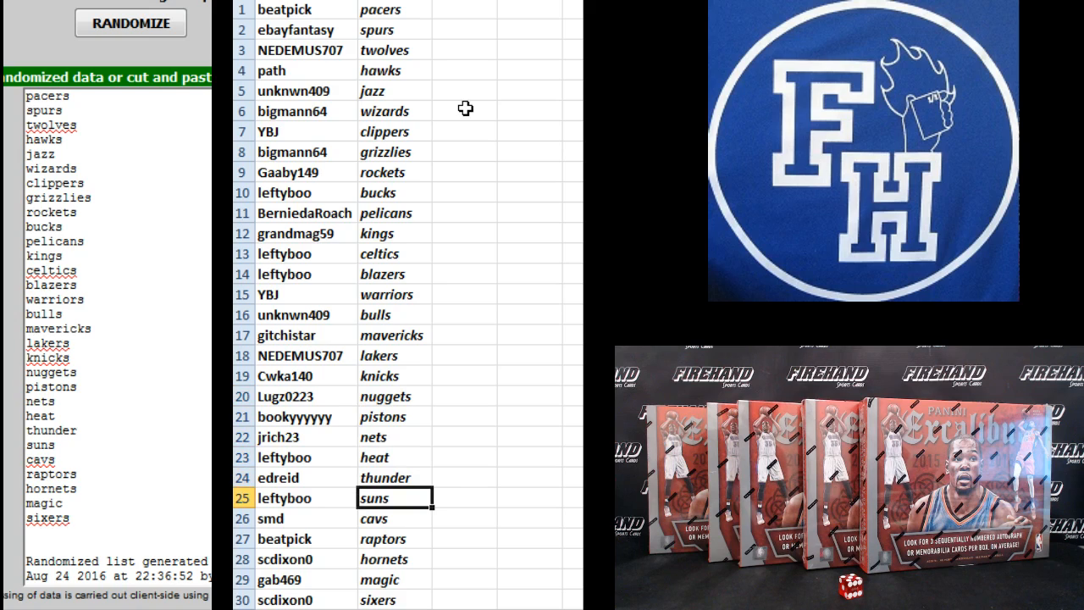
left_click(395, 518)
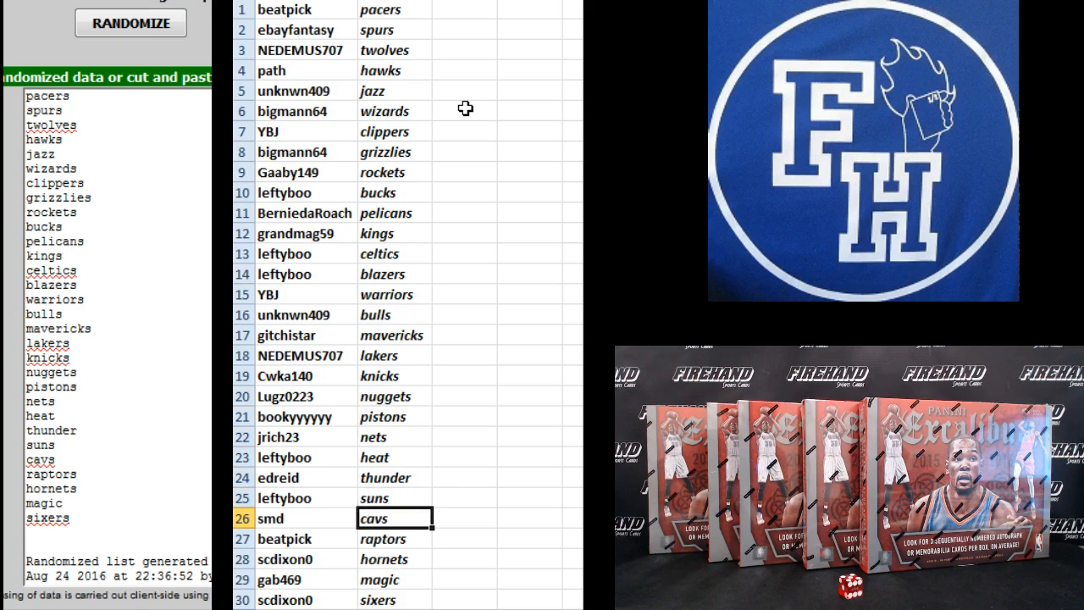
left_click(394, 558)
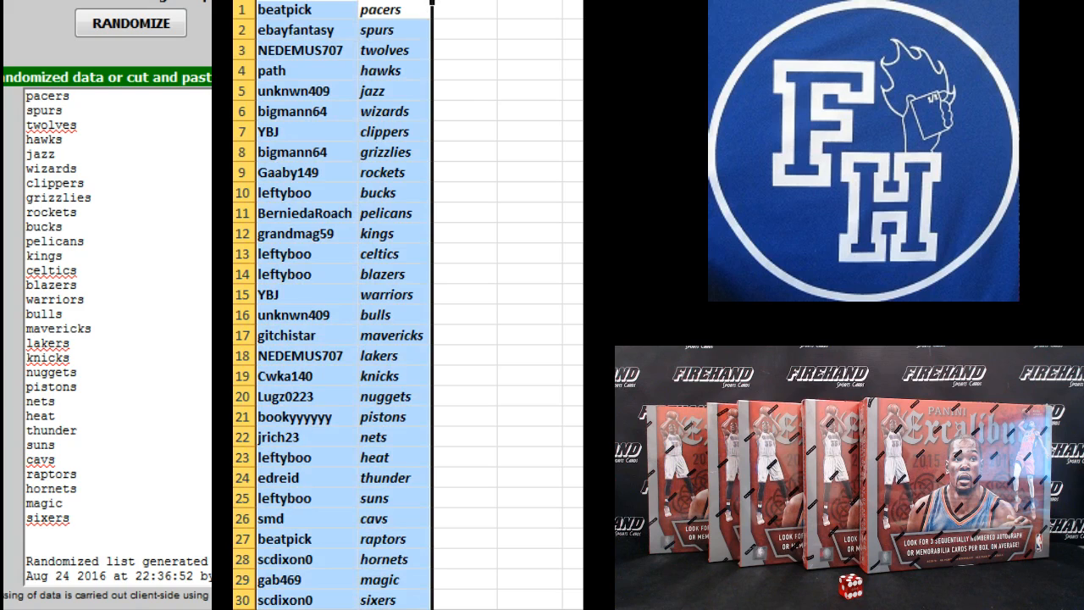
Step: Sort columns A:B A to Z by team name in column B
left_click(130, 23)
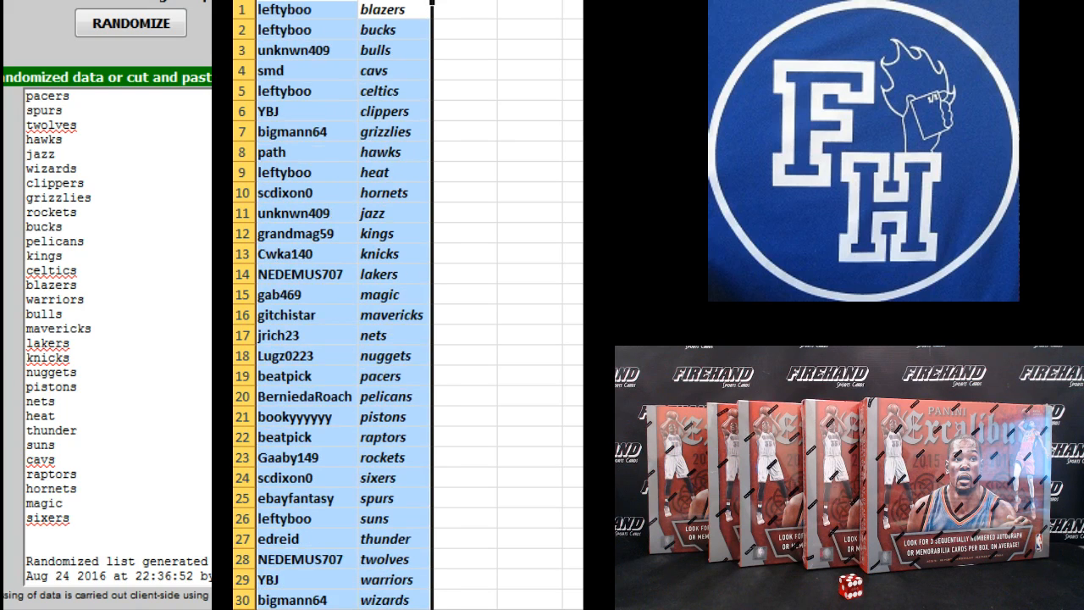
left_click(128, 23)
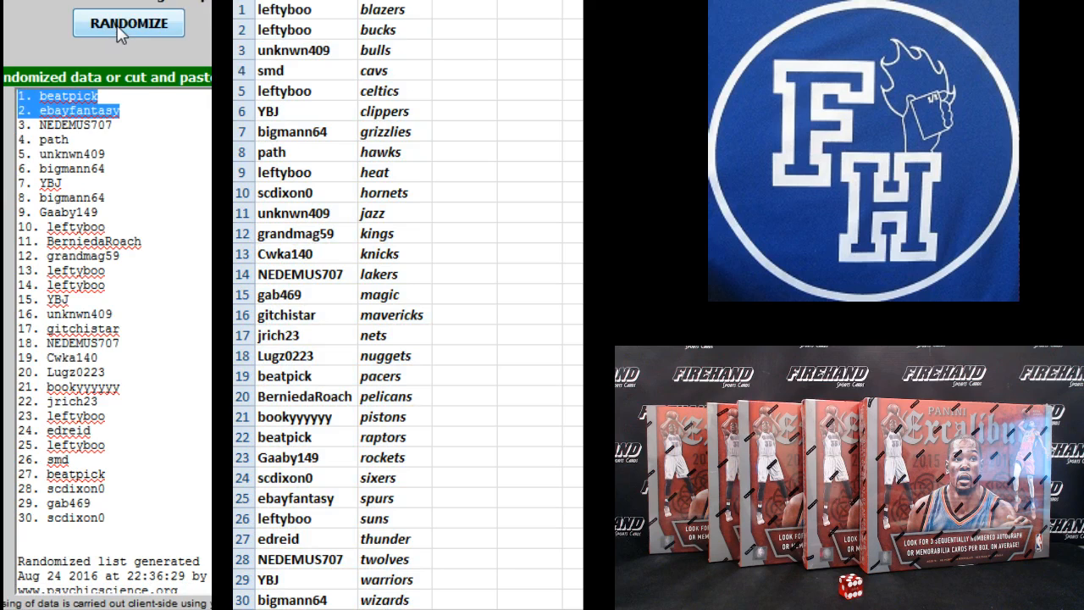
Step: Reshuffle the 30 usernames twice and bring up options on the new list
left_click(128, 23)
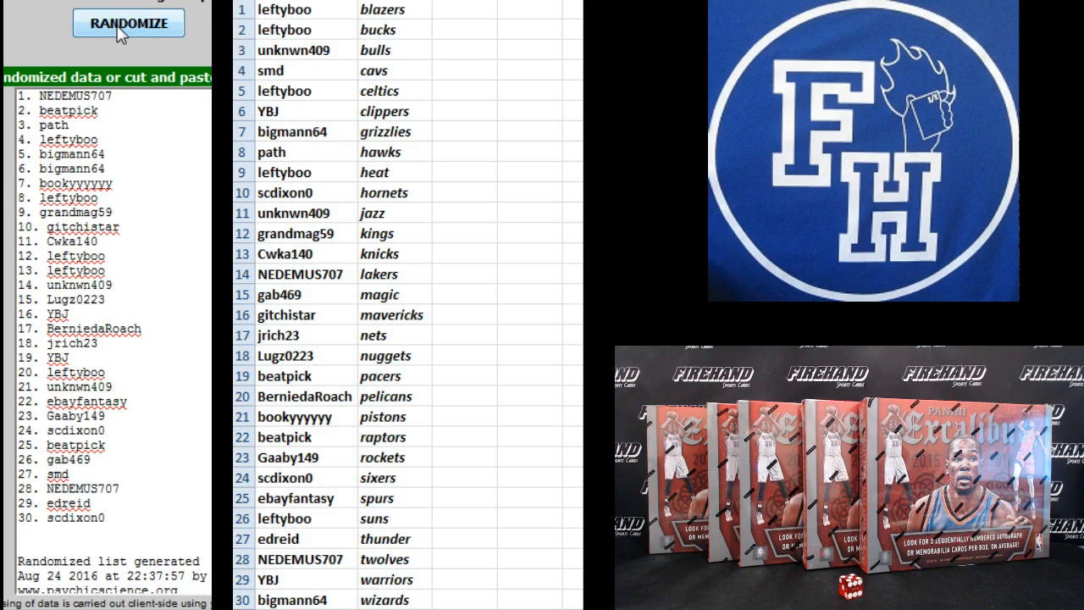
left_click(128, 23)
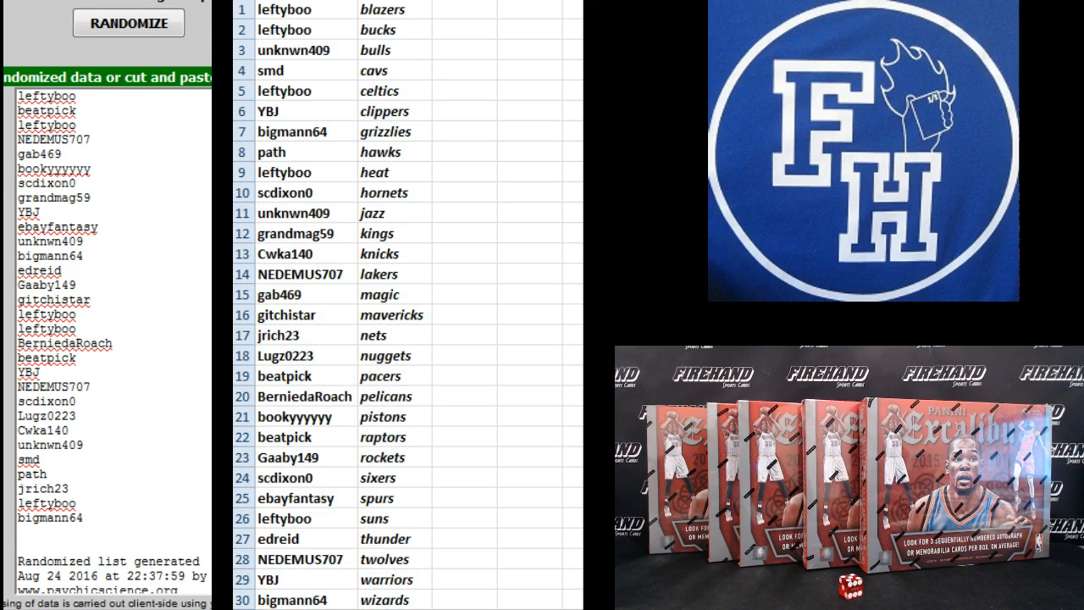
right_click(47, 95)
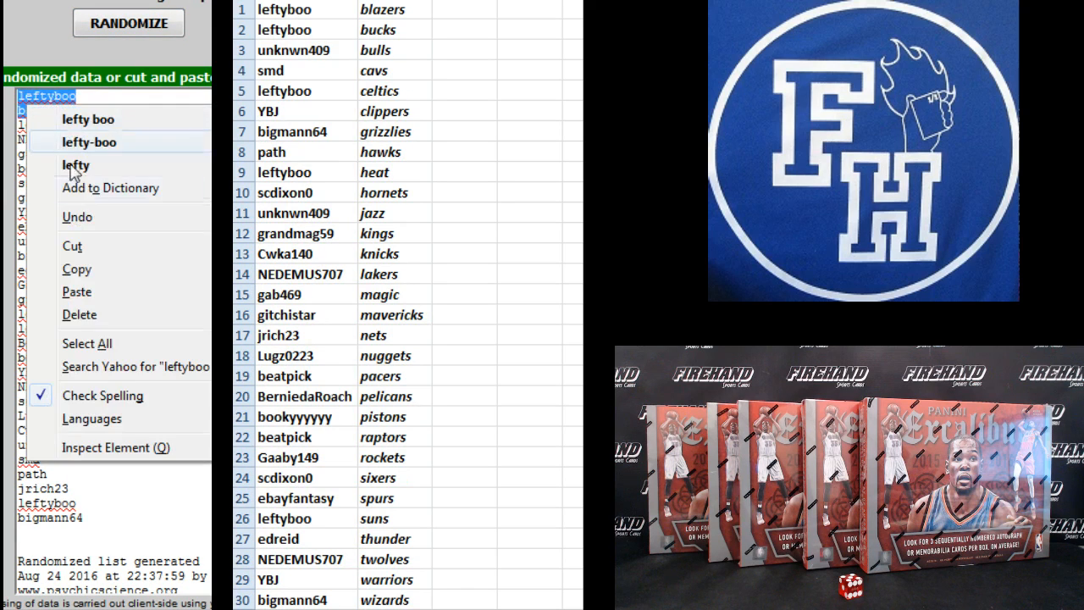